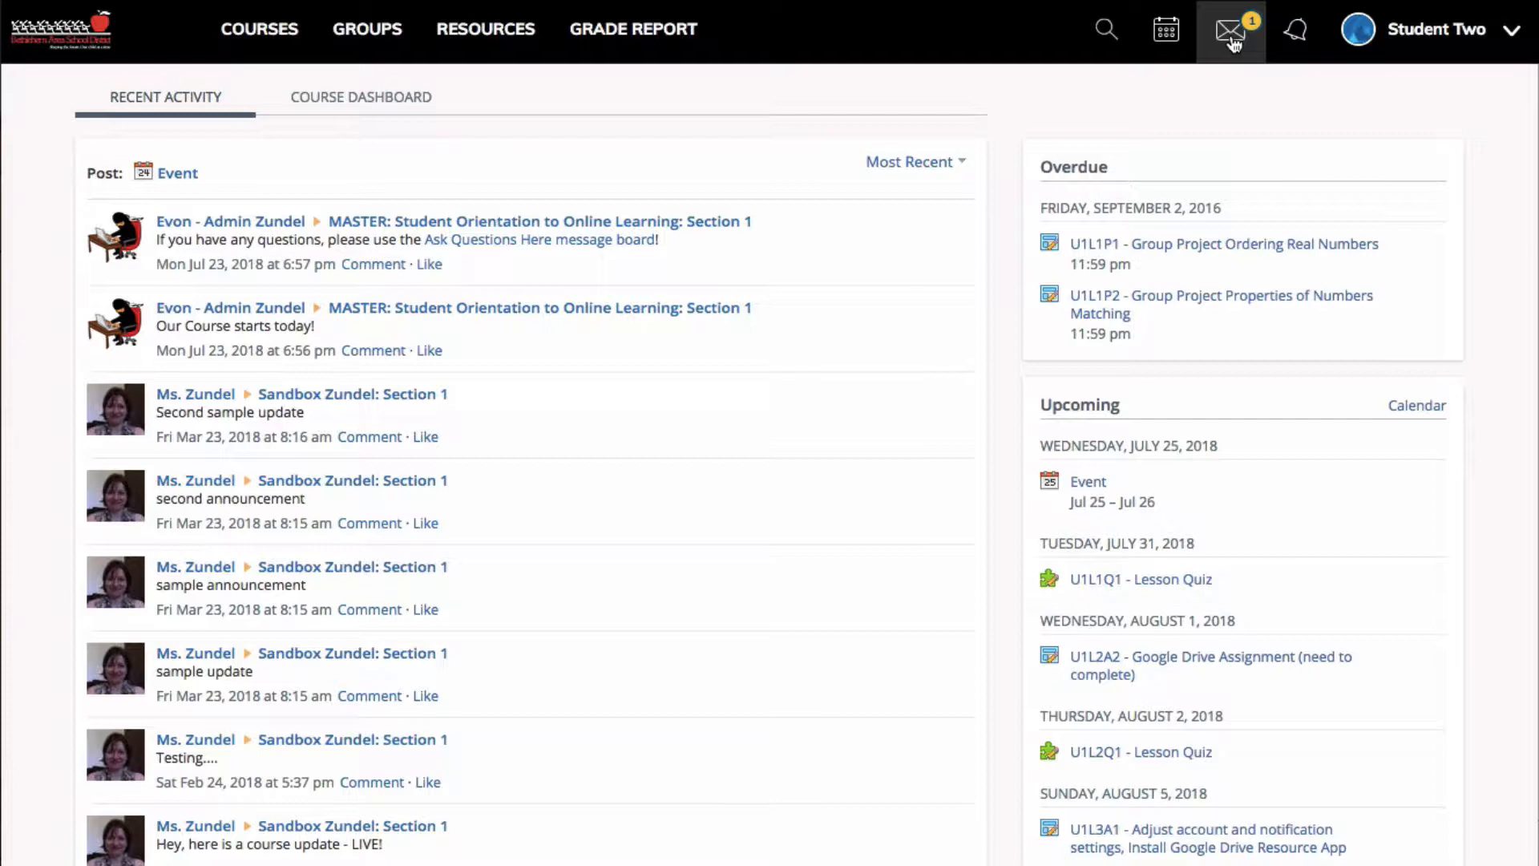
Step: Open the unread 'hello' message from Ms. Zundel via the Messages envelope dropdown
{"action": "left_click", "coordinate": [1230, 29]}
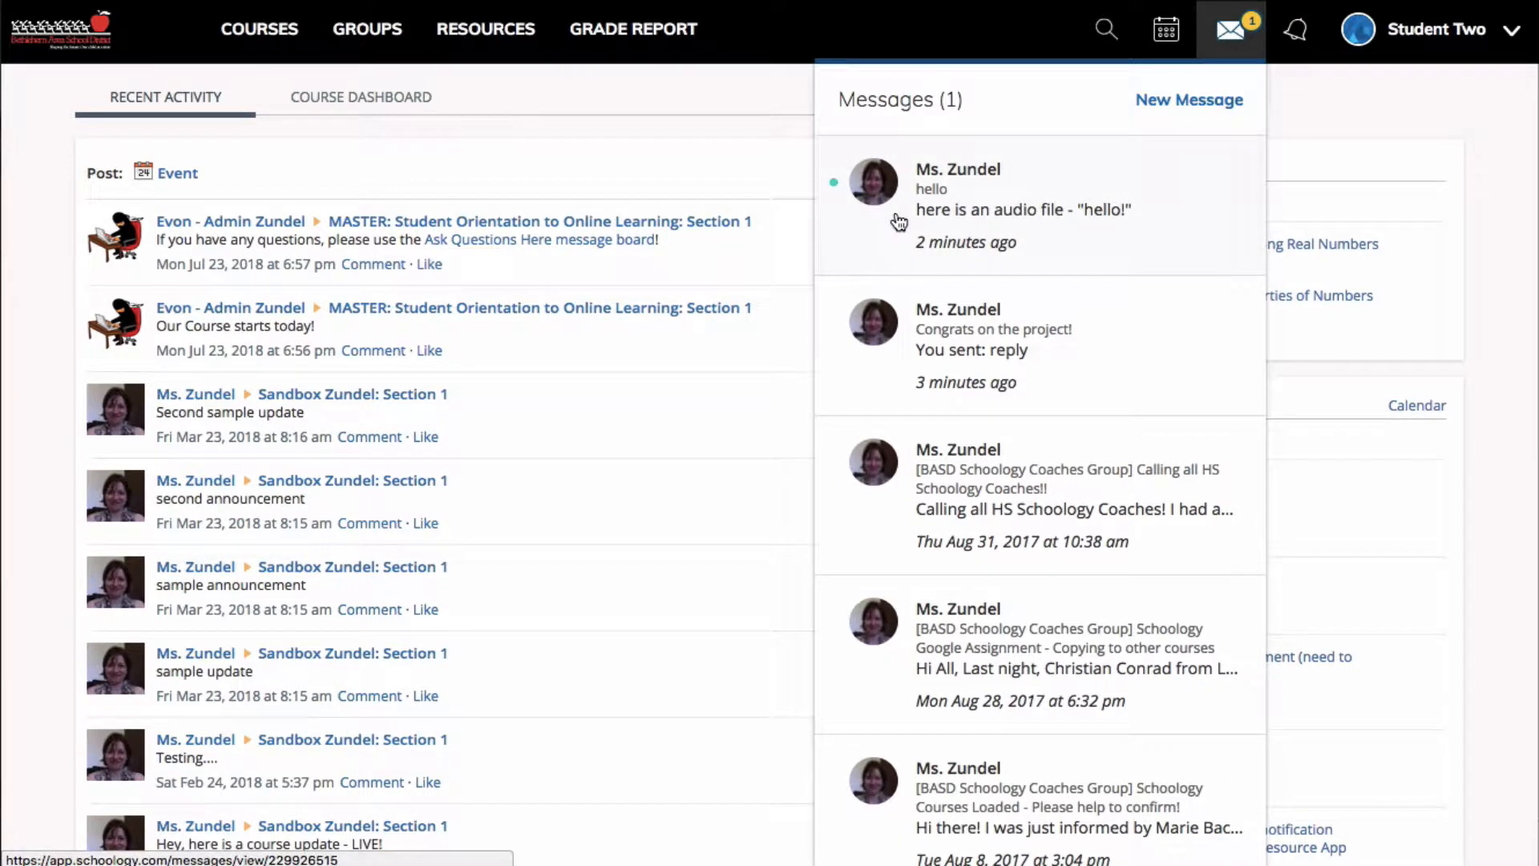
{"action": "mouse_move", "coordinate": [977, 204]}
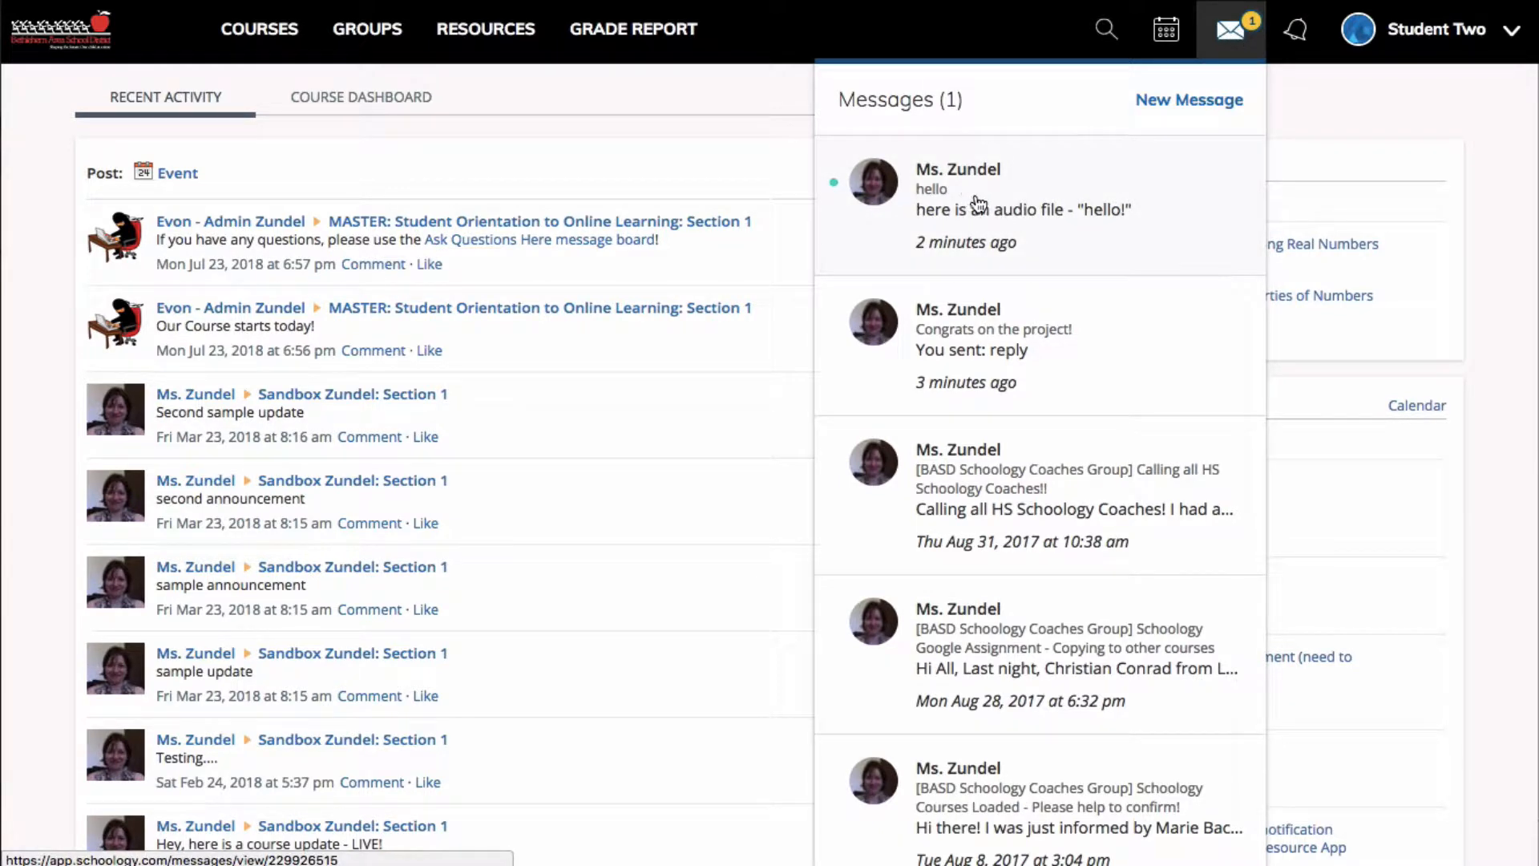
{"action": "mouse_move", "coordinate": [970, 212]}
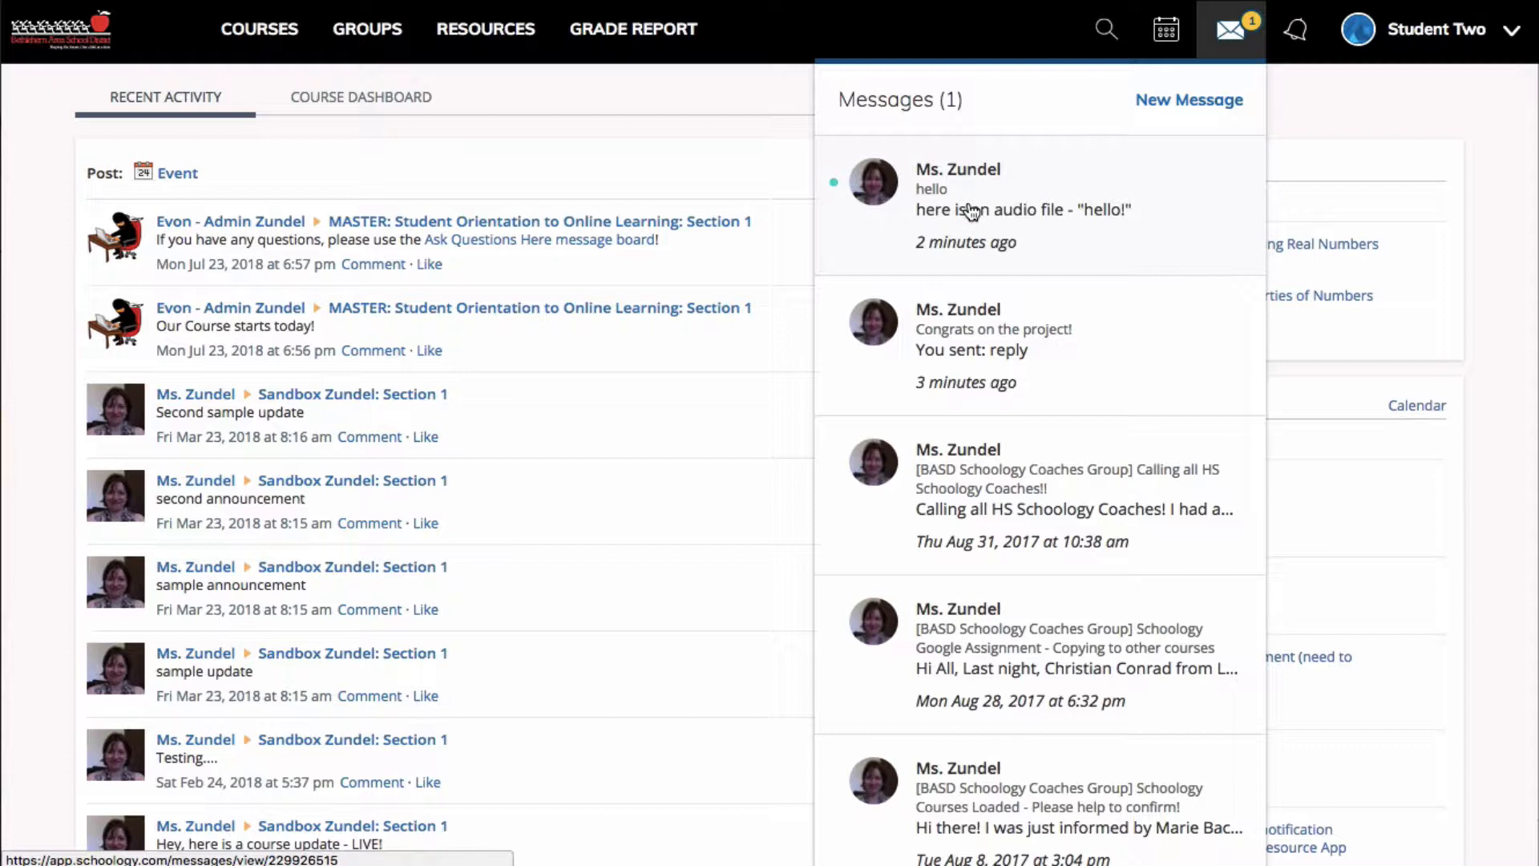
{"action": "mouse_move", "coordinate": [1007, 211]}
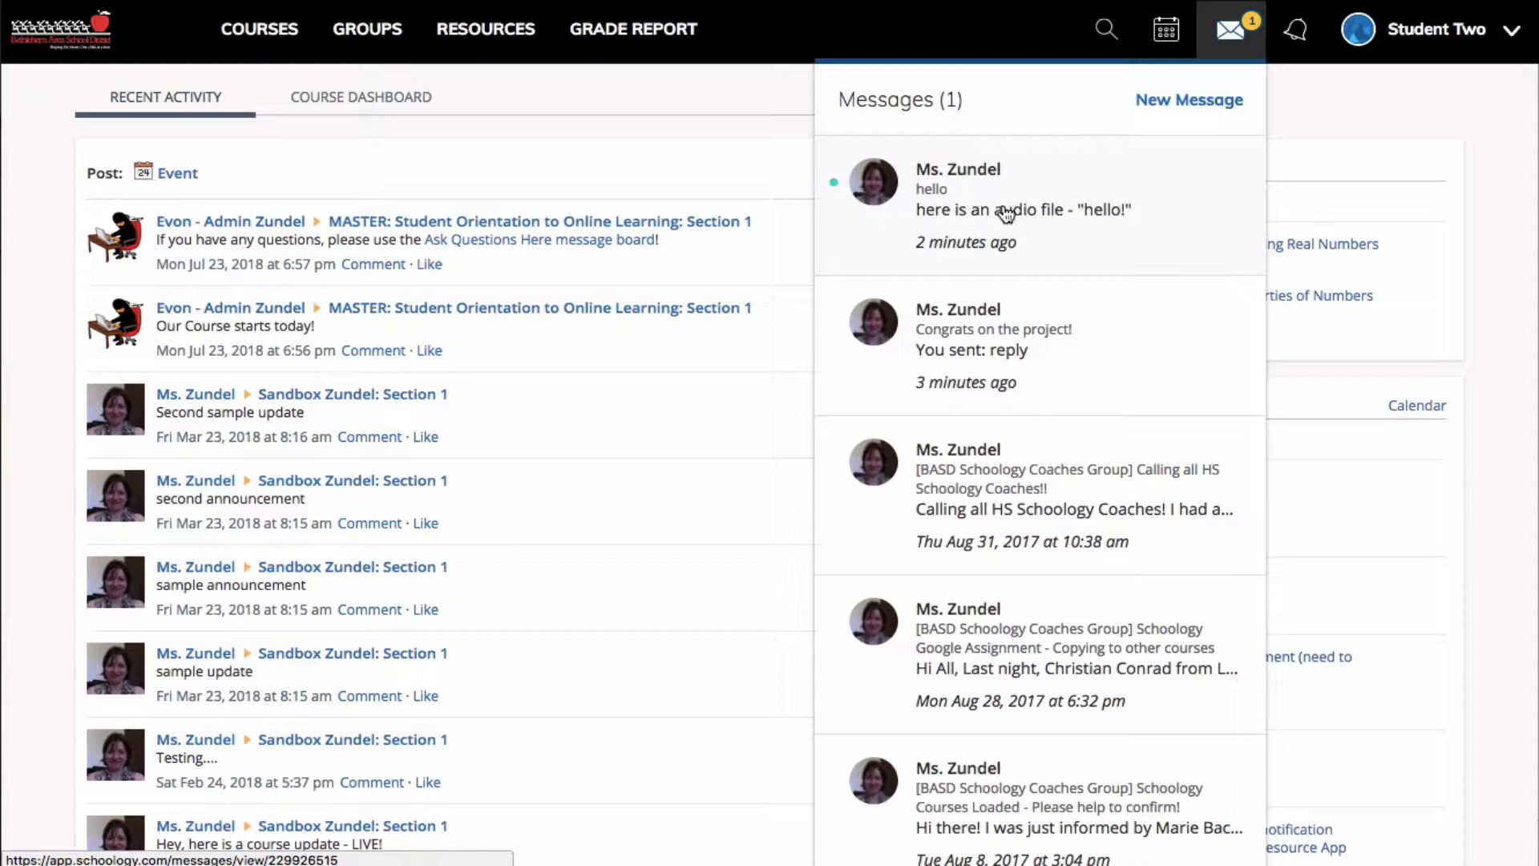
{"action": "mouse_move", "coordinate": [991, 268]}
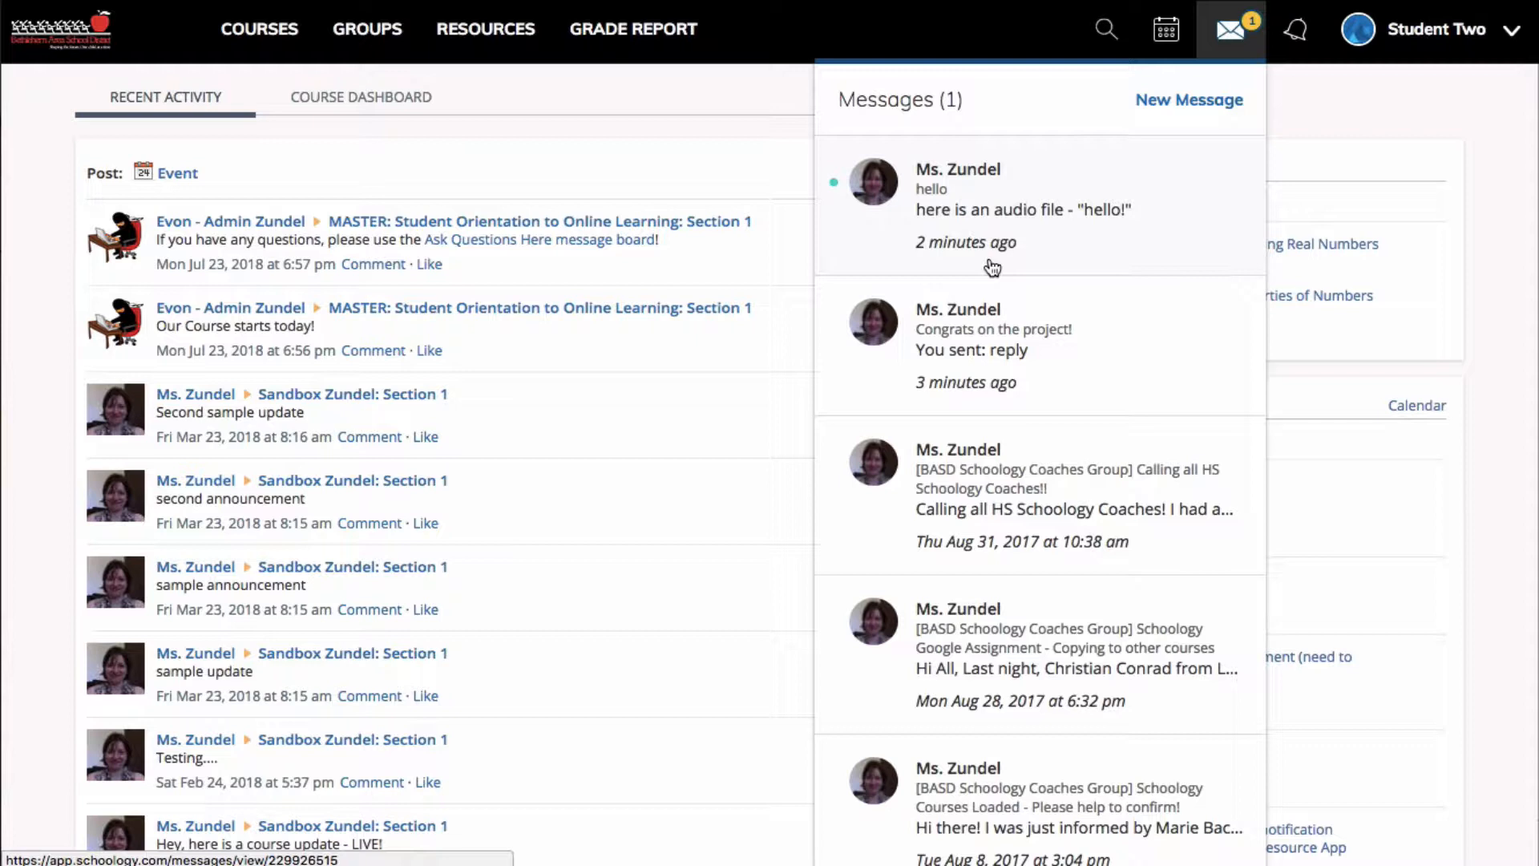
{"action": "mouse_move", "coordinate": [948, 190]}
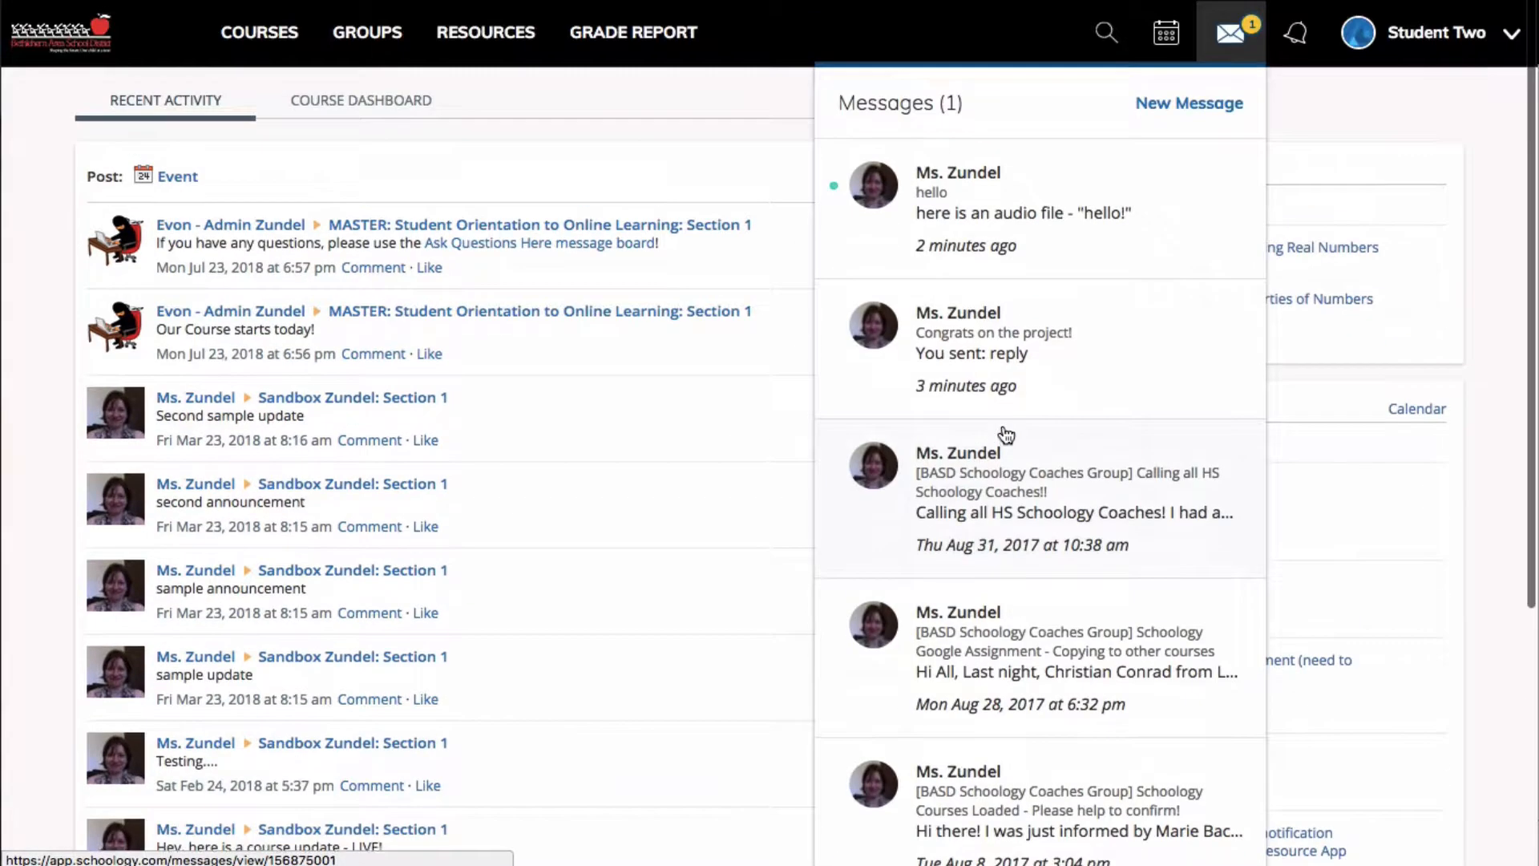
{"action": "left_click", "coordinate": [1023, 207]}
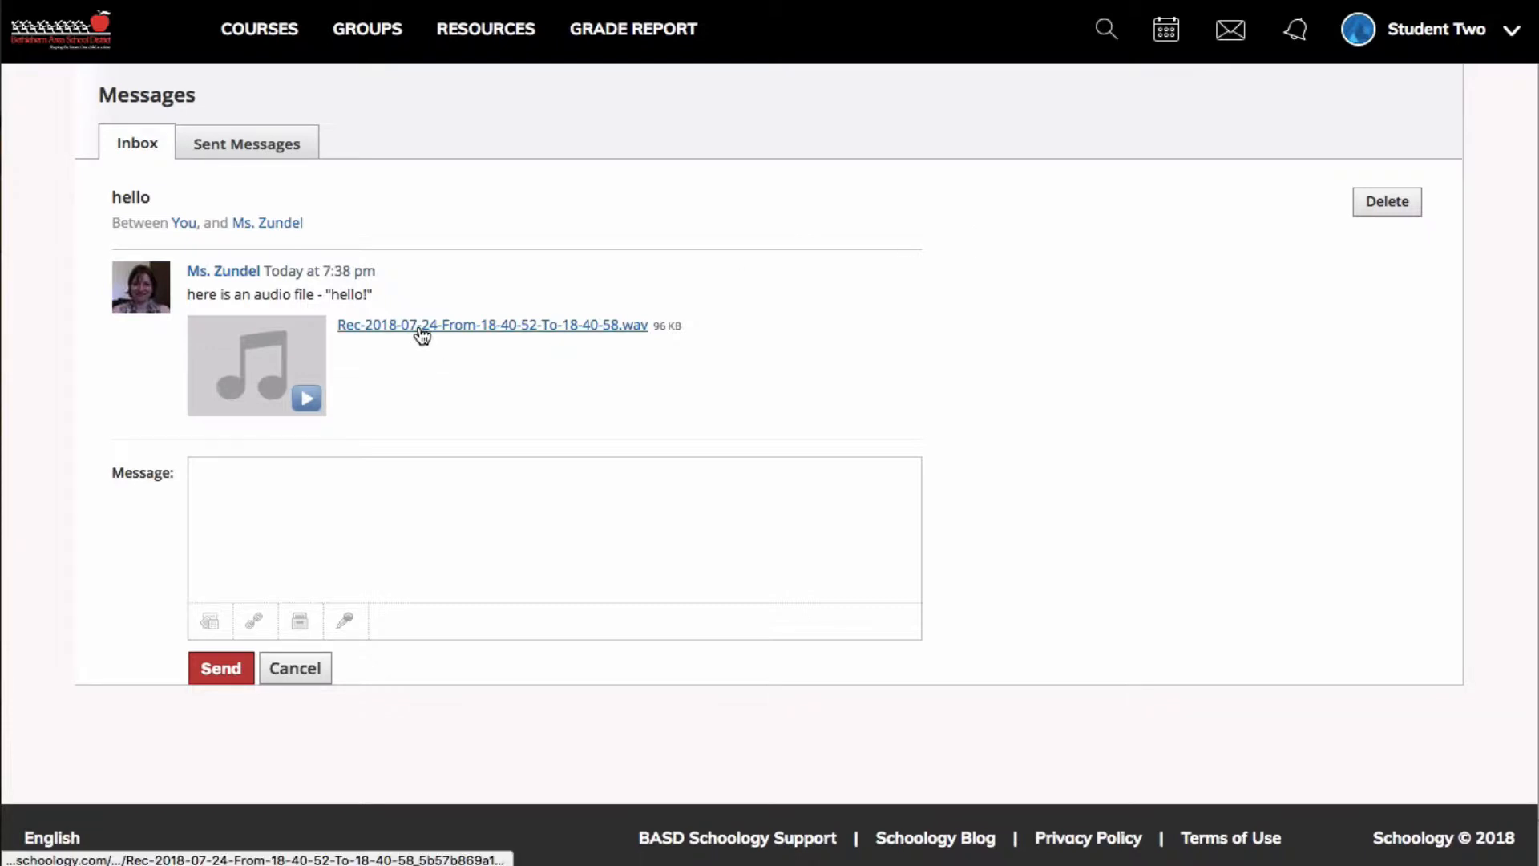
{"action": "mouse_move", "coordinate": [223, 271]}
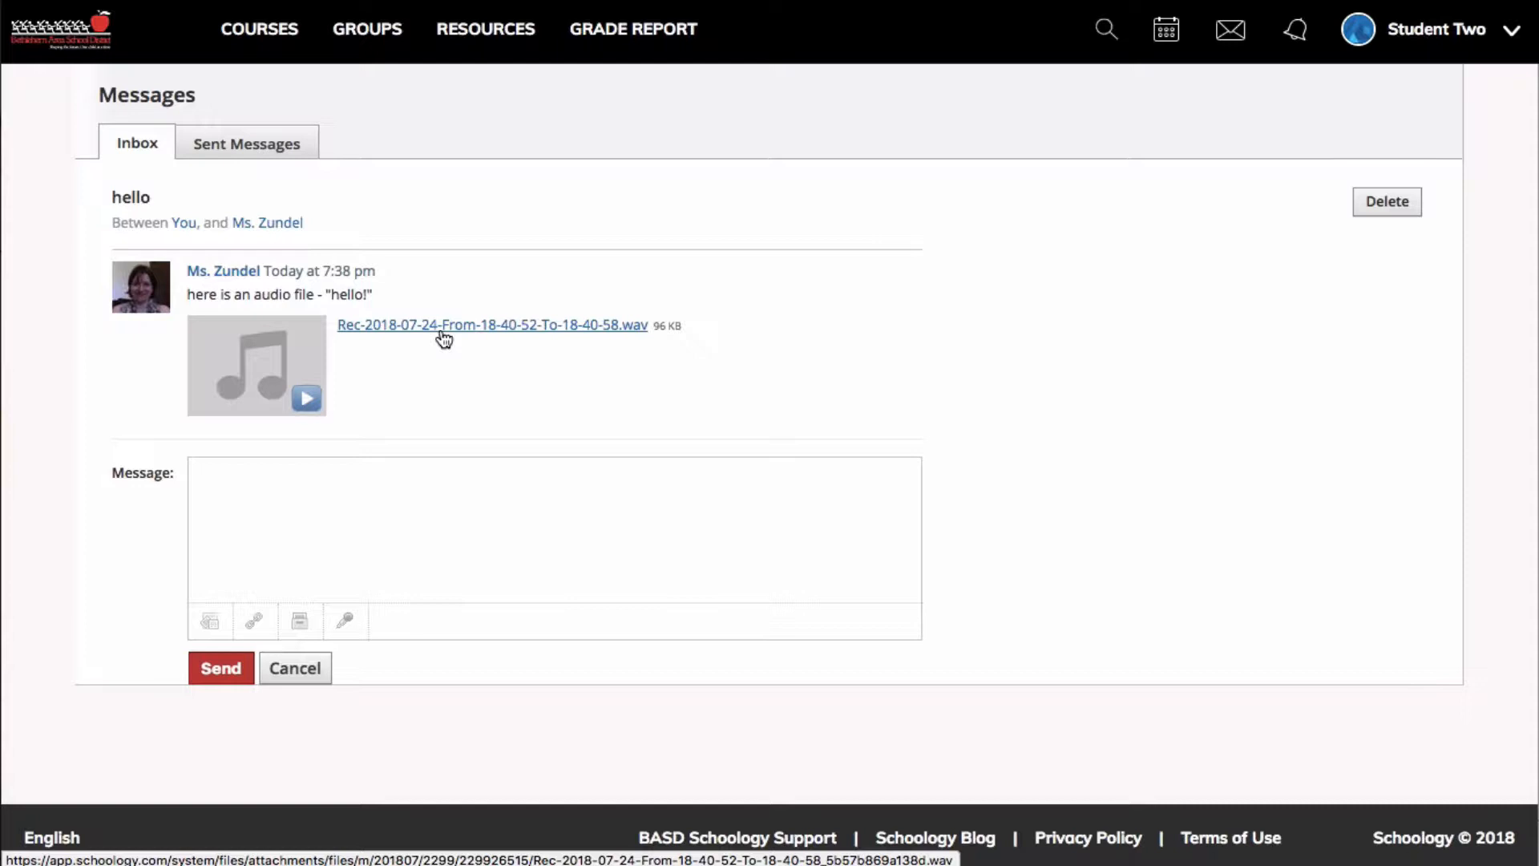
{"action": "mouse_move", "coordinate": [442, 510]}
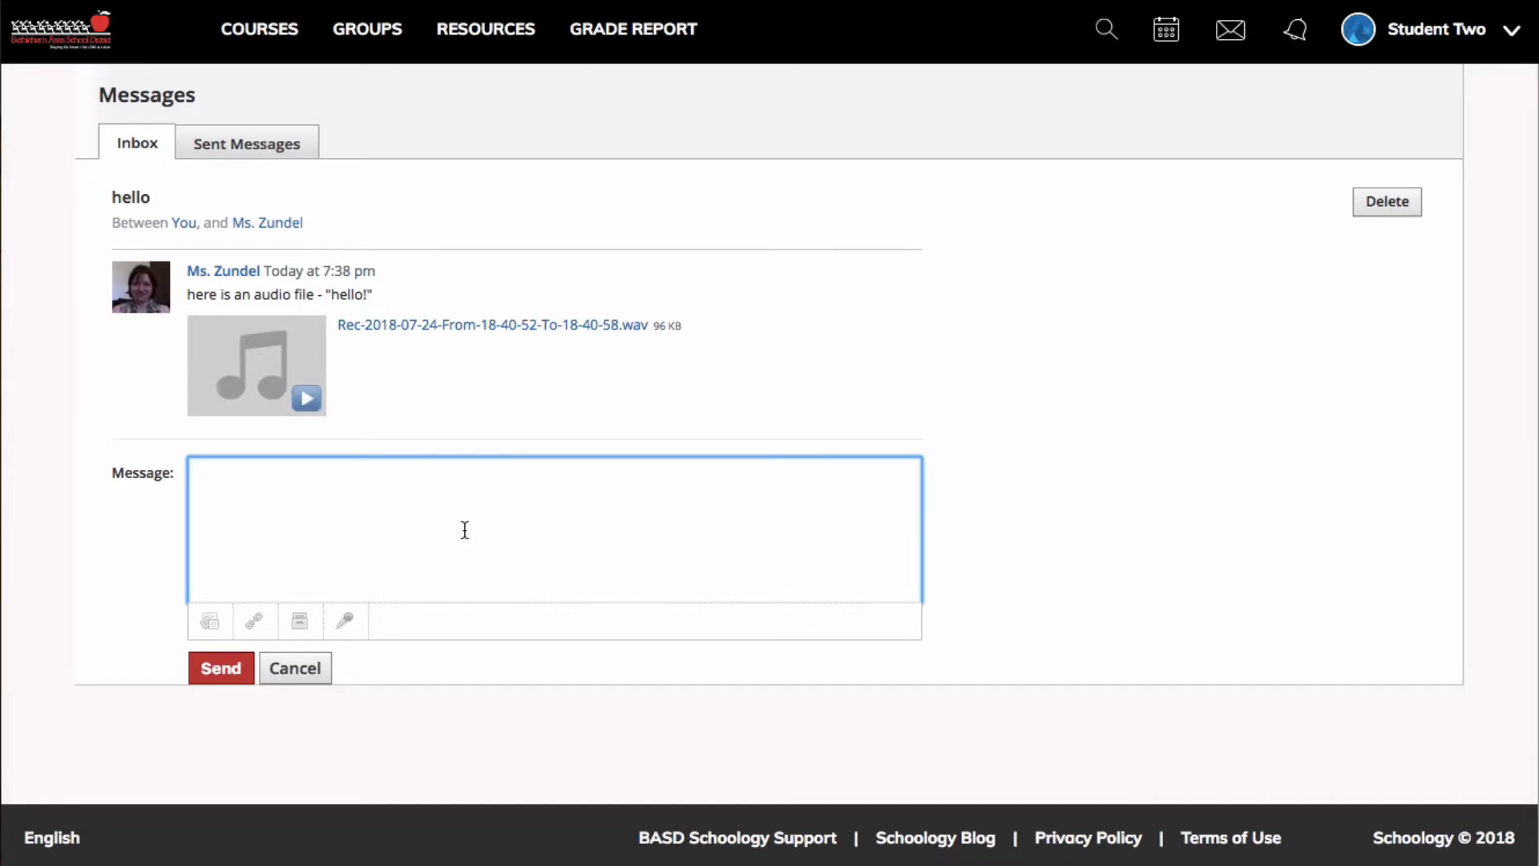
Step: Send the reply 'response' to Ms. Zundel in the hello conversation
{"action": "type", "text": "res"}
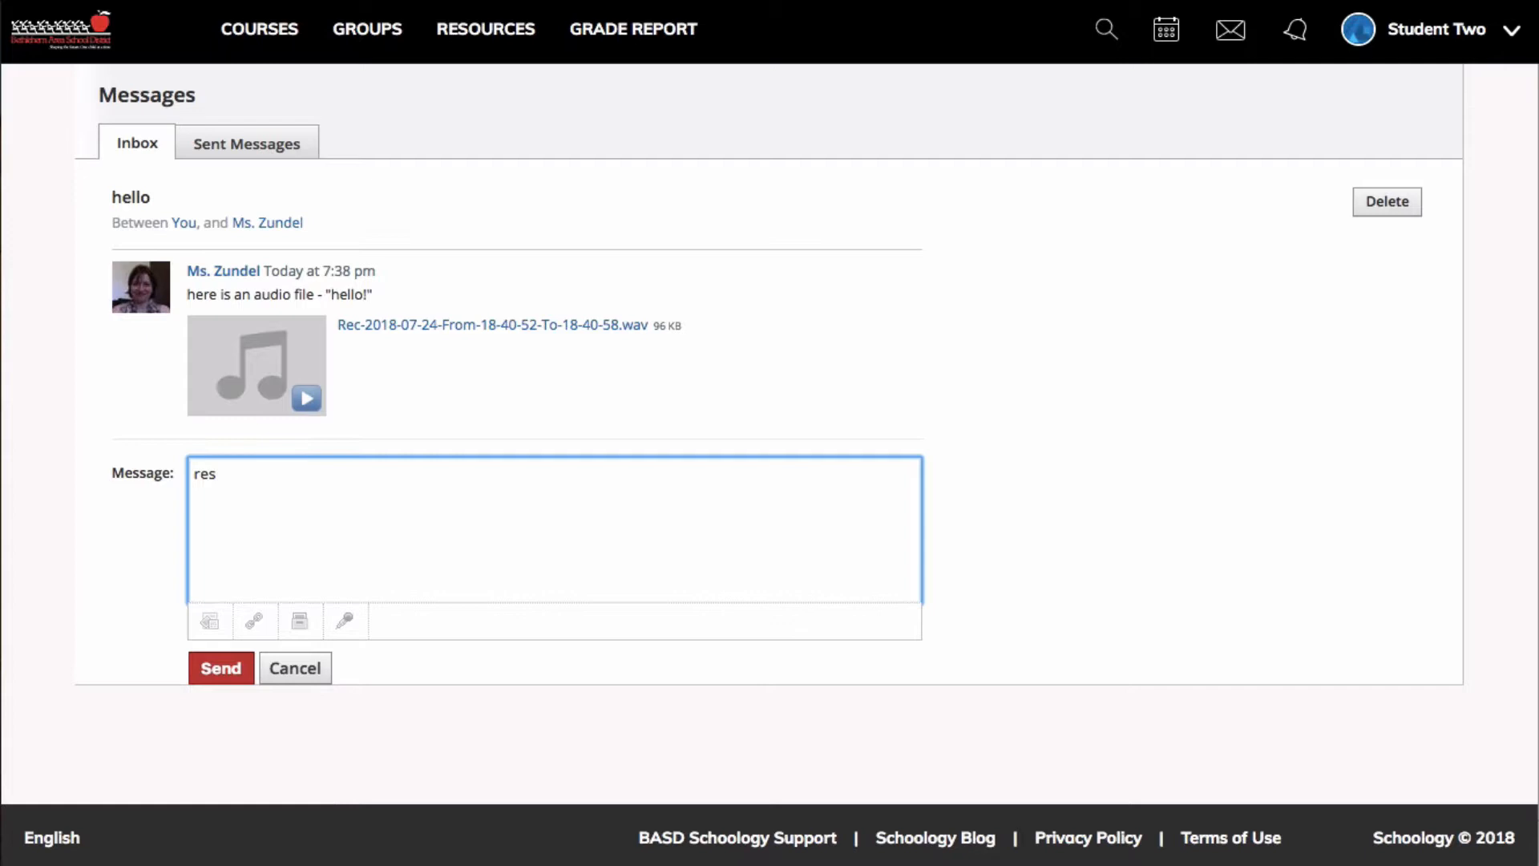
{"action": "type", "text": "ponse"}
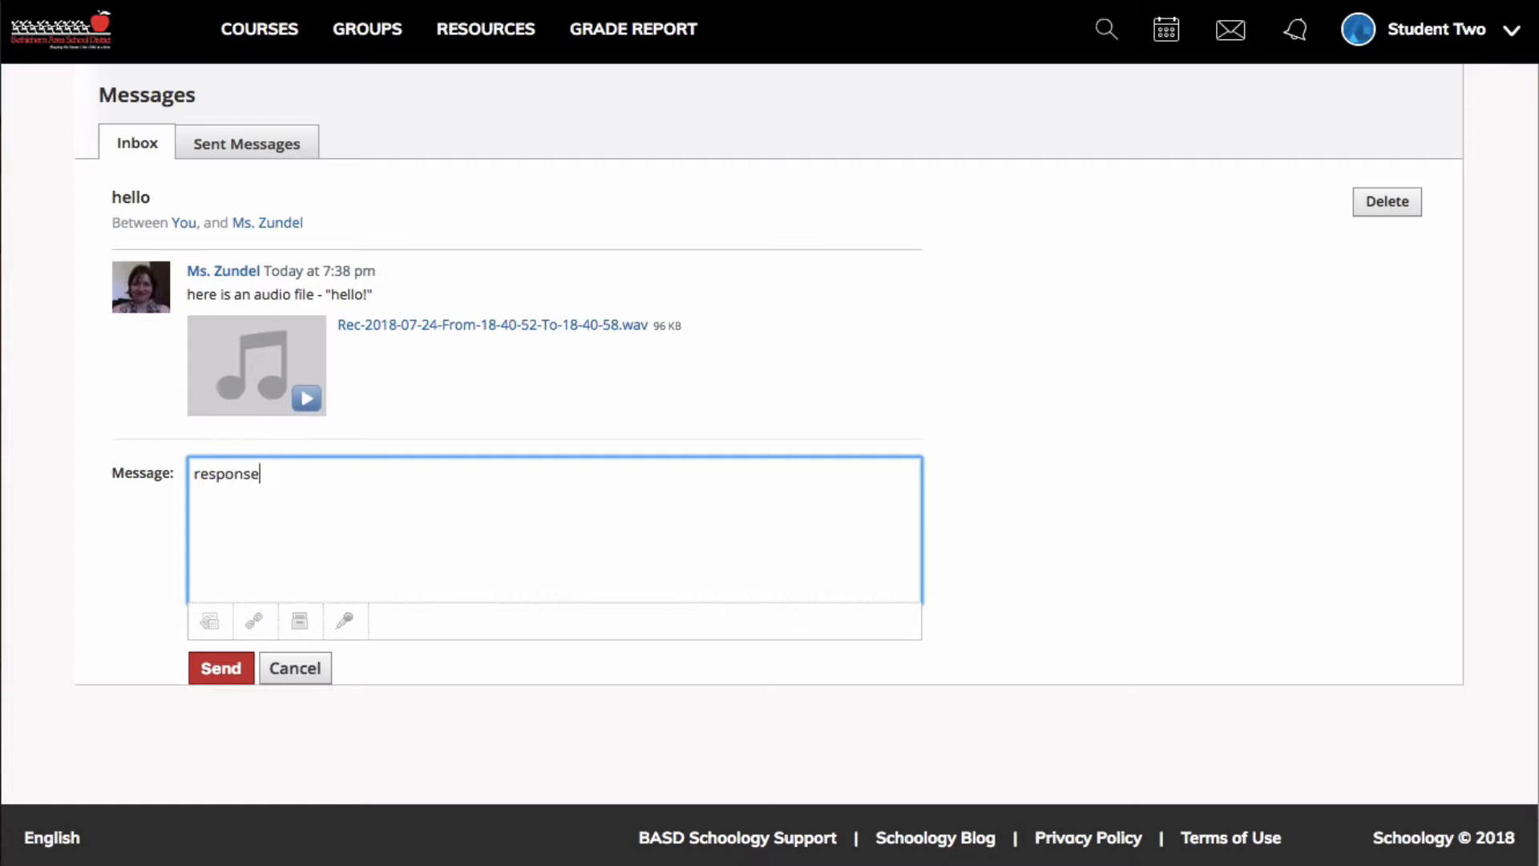
{"action": "mouse_move", "coordinate": [208, 620]}
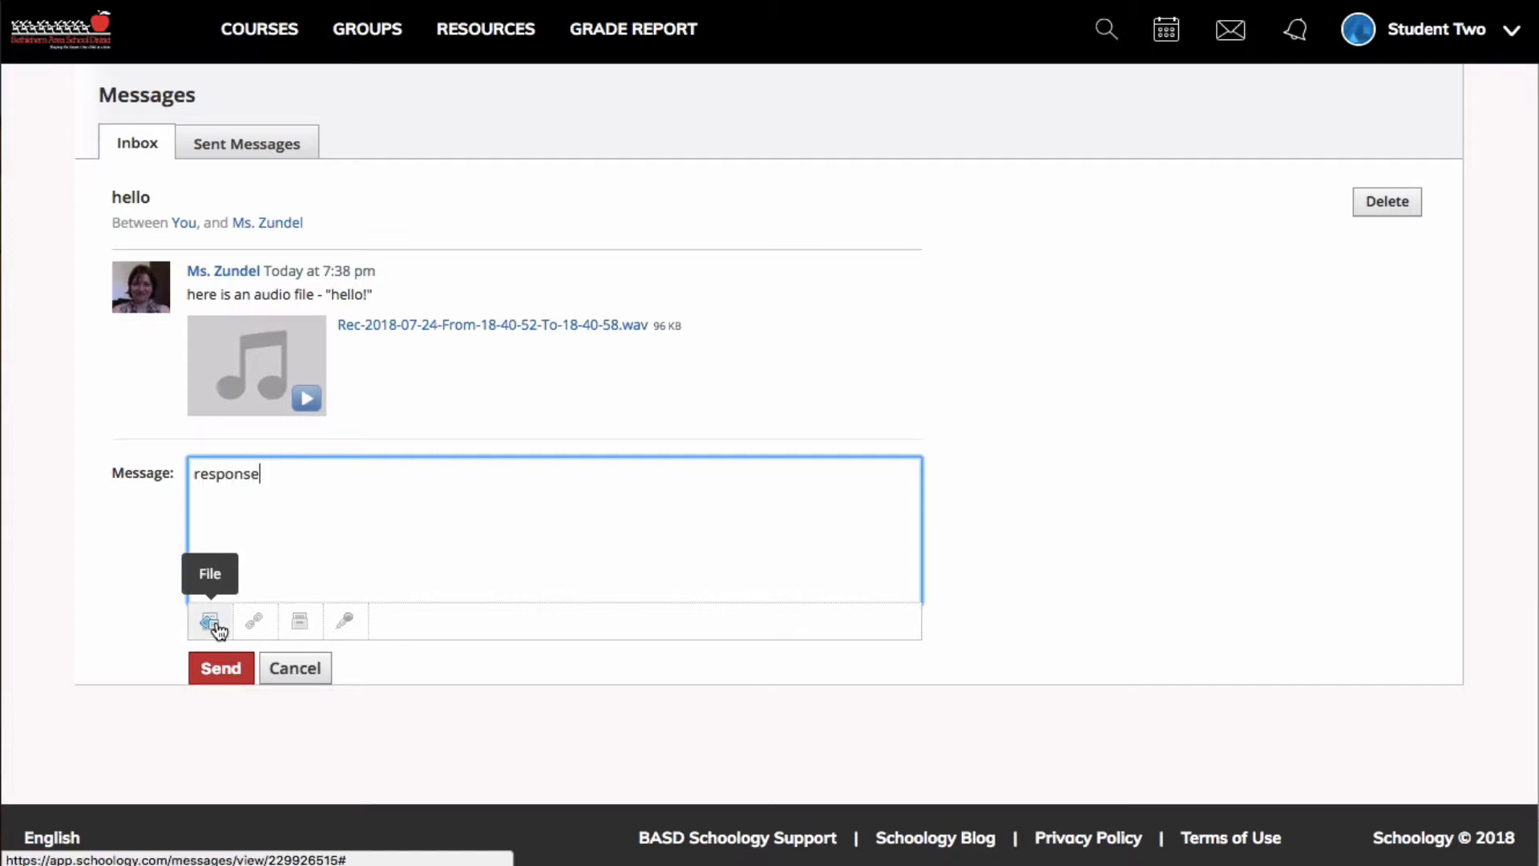
{"action": "left_click", "coordinate": [219, 667]}
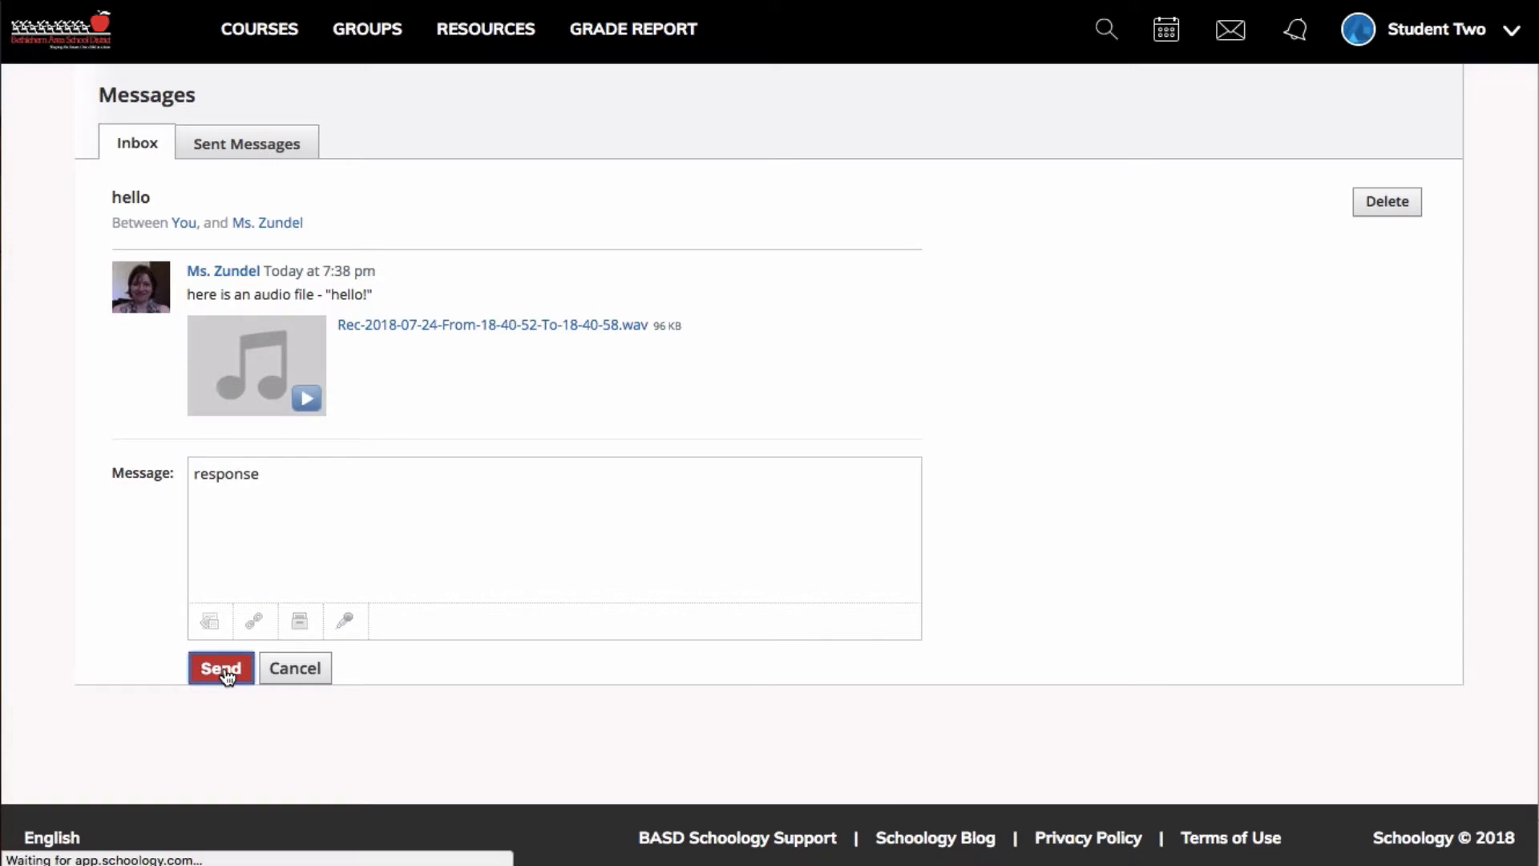
{"action": "left_click", "coordinate": [220, 667]}
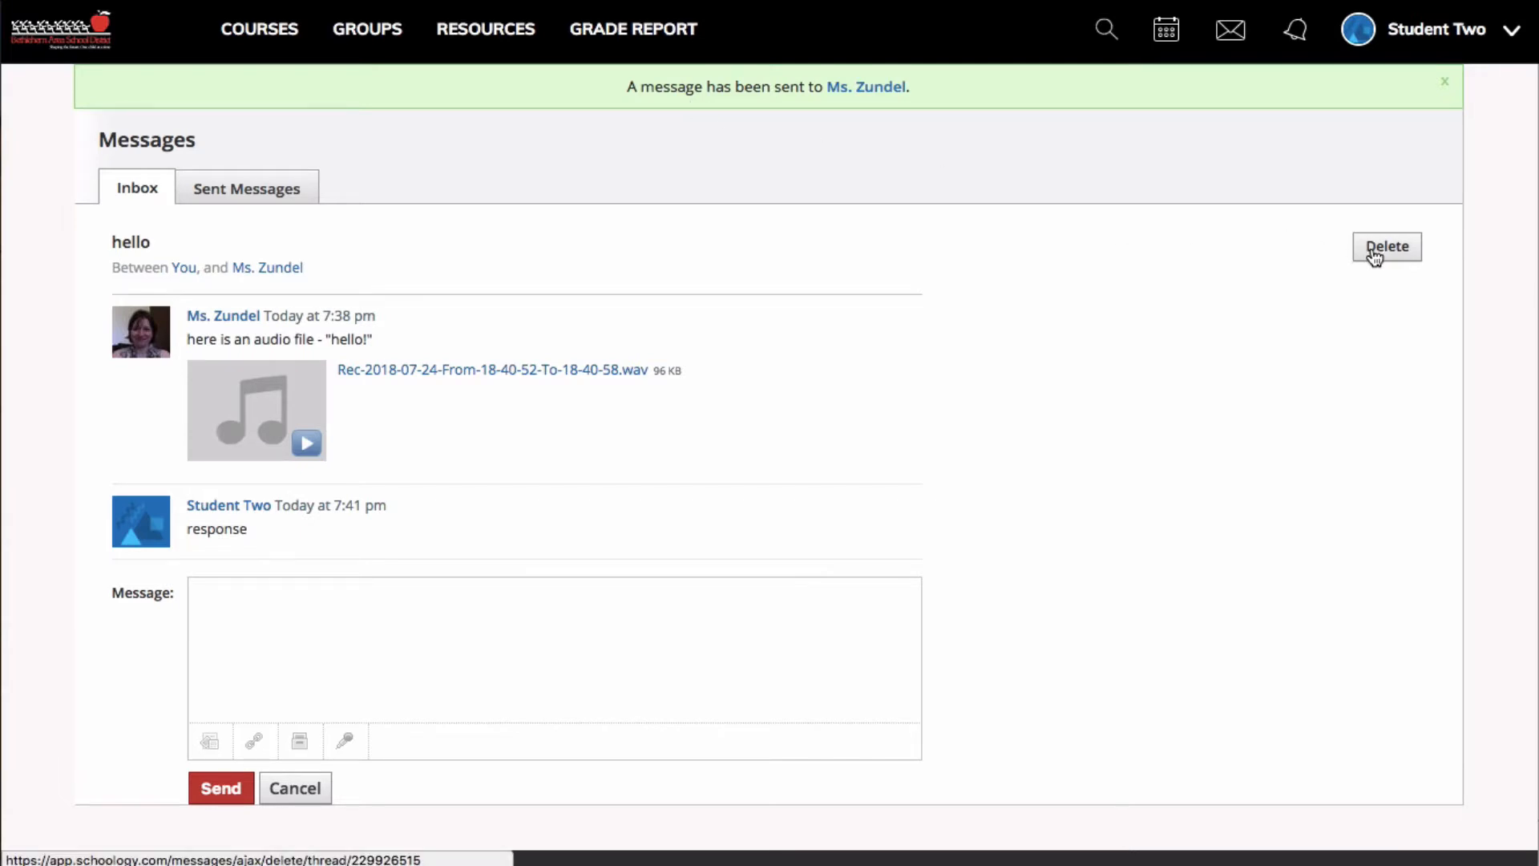
{"action": "mouse_move", "coordinate": [324, 200]}
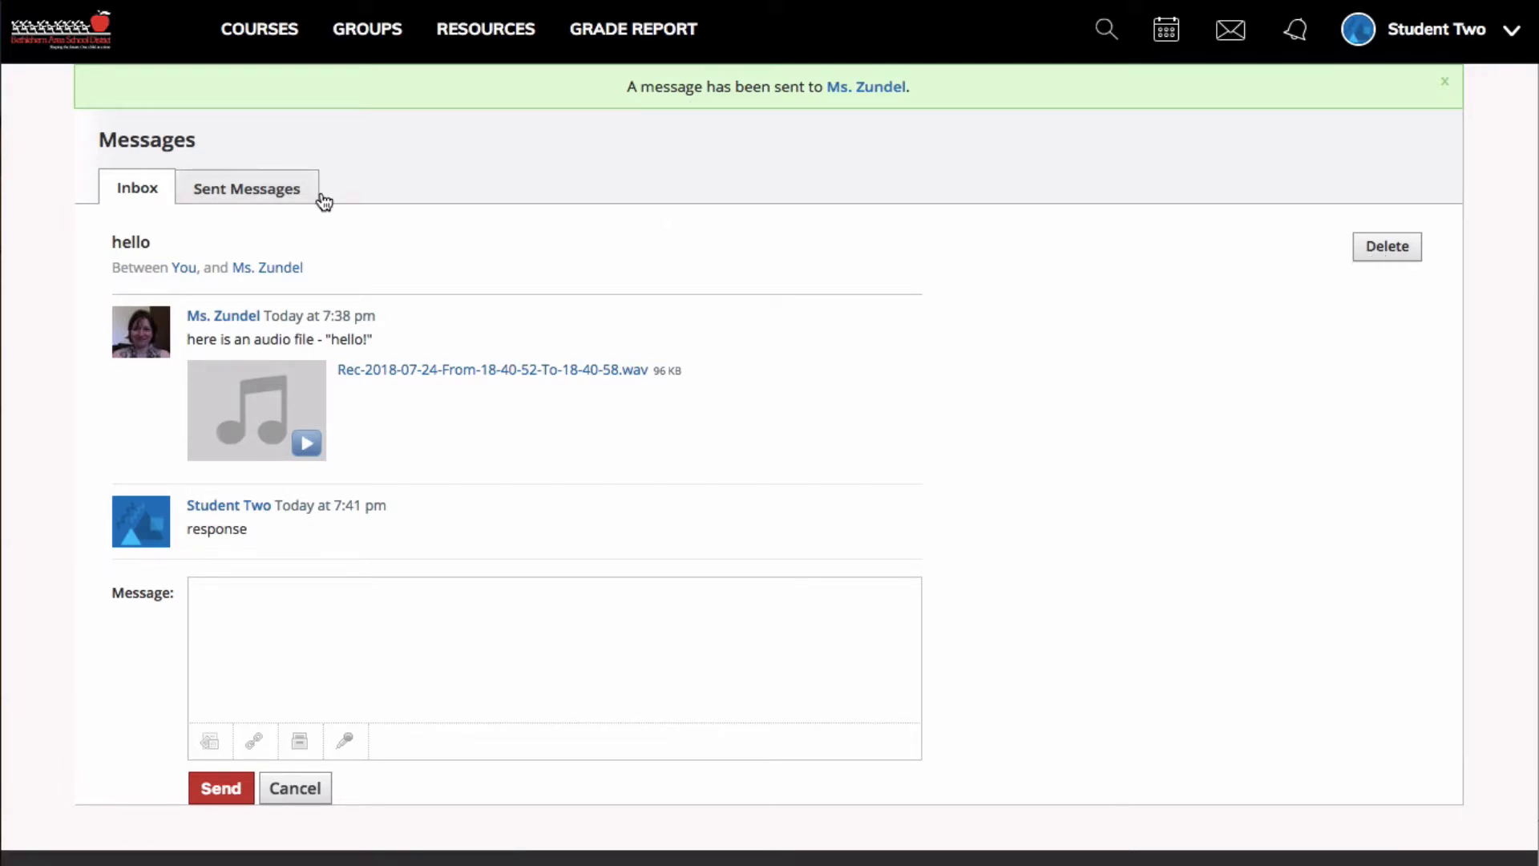
Step: Show the Sent Messages list with the hello reply and 'Congrats on the project!' reply
{"action": "left_click", "coordinate": [247, 188]}
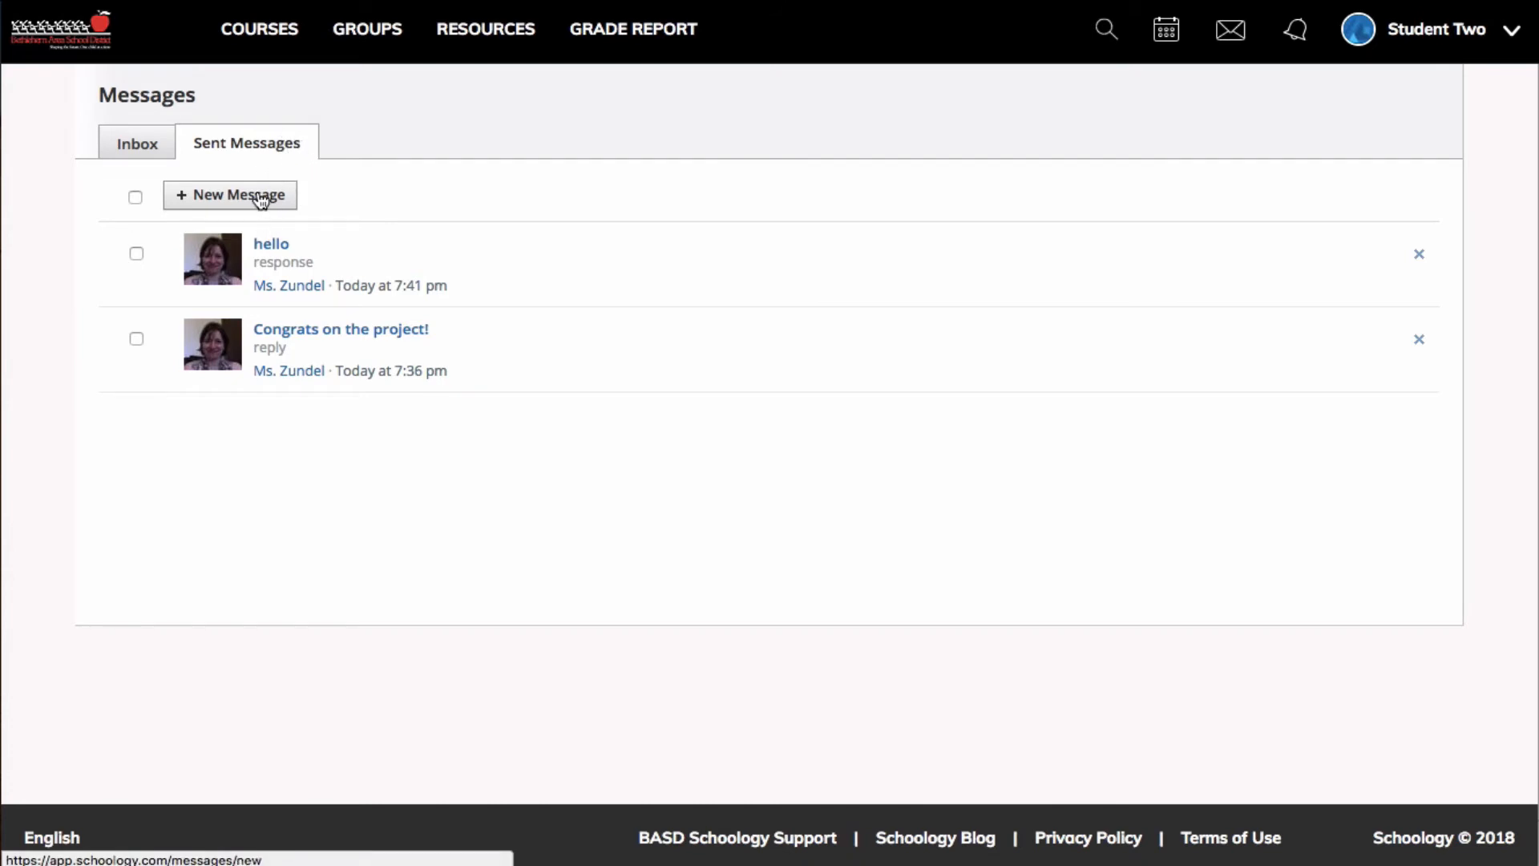
{"action": "left_click", "coordinate": [230, 194]}
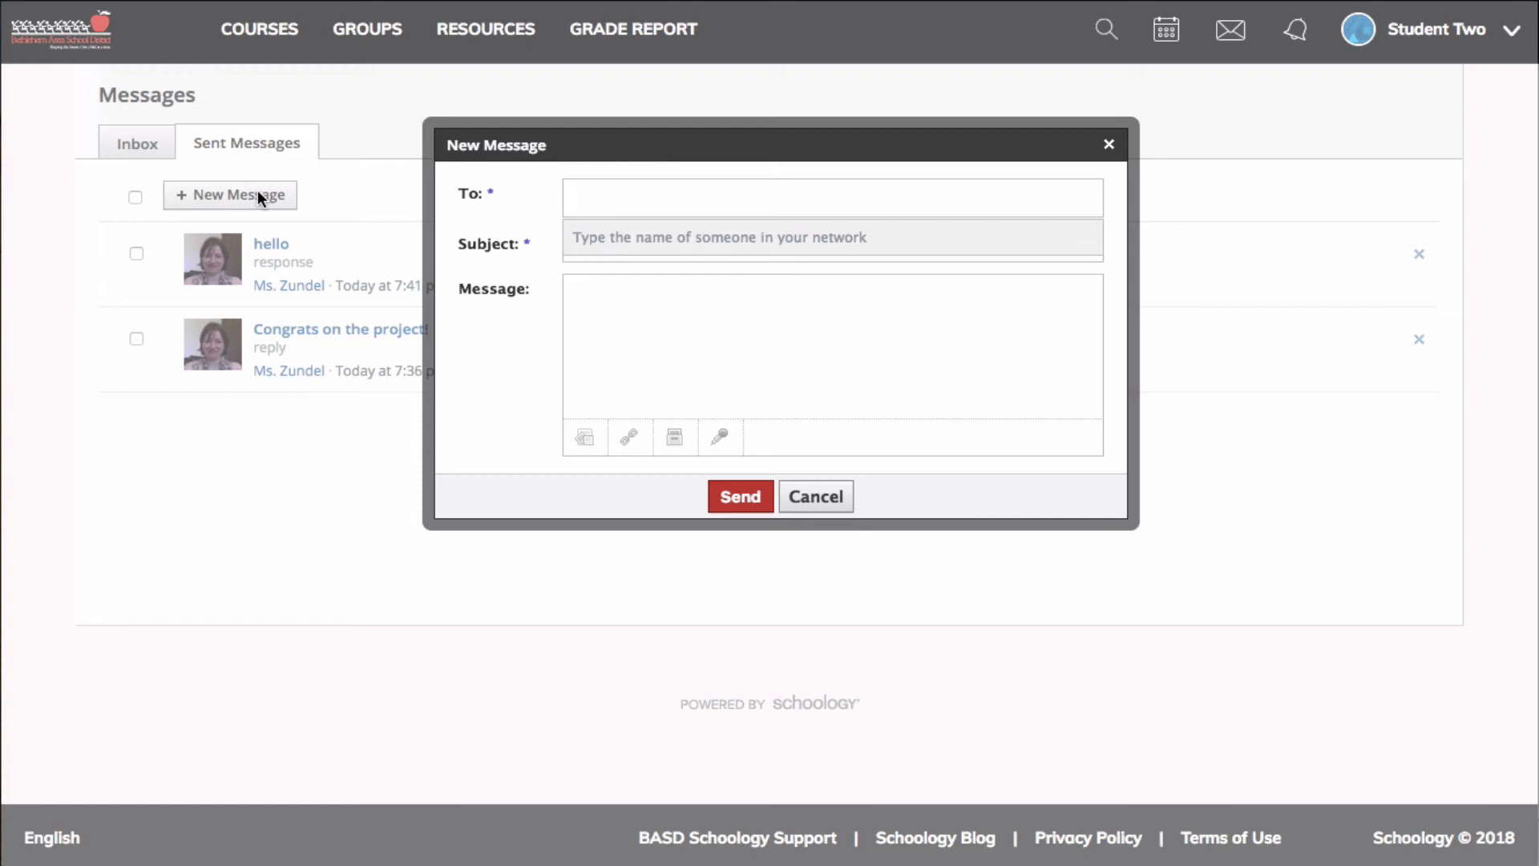
{"action": "type", "text": "zu"}
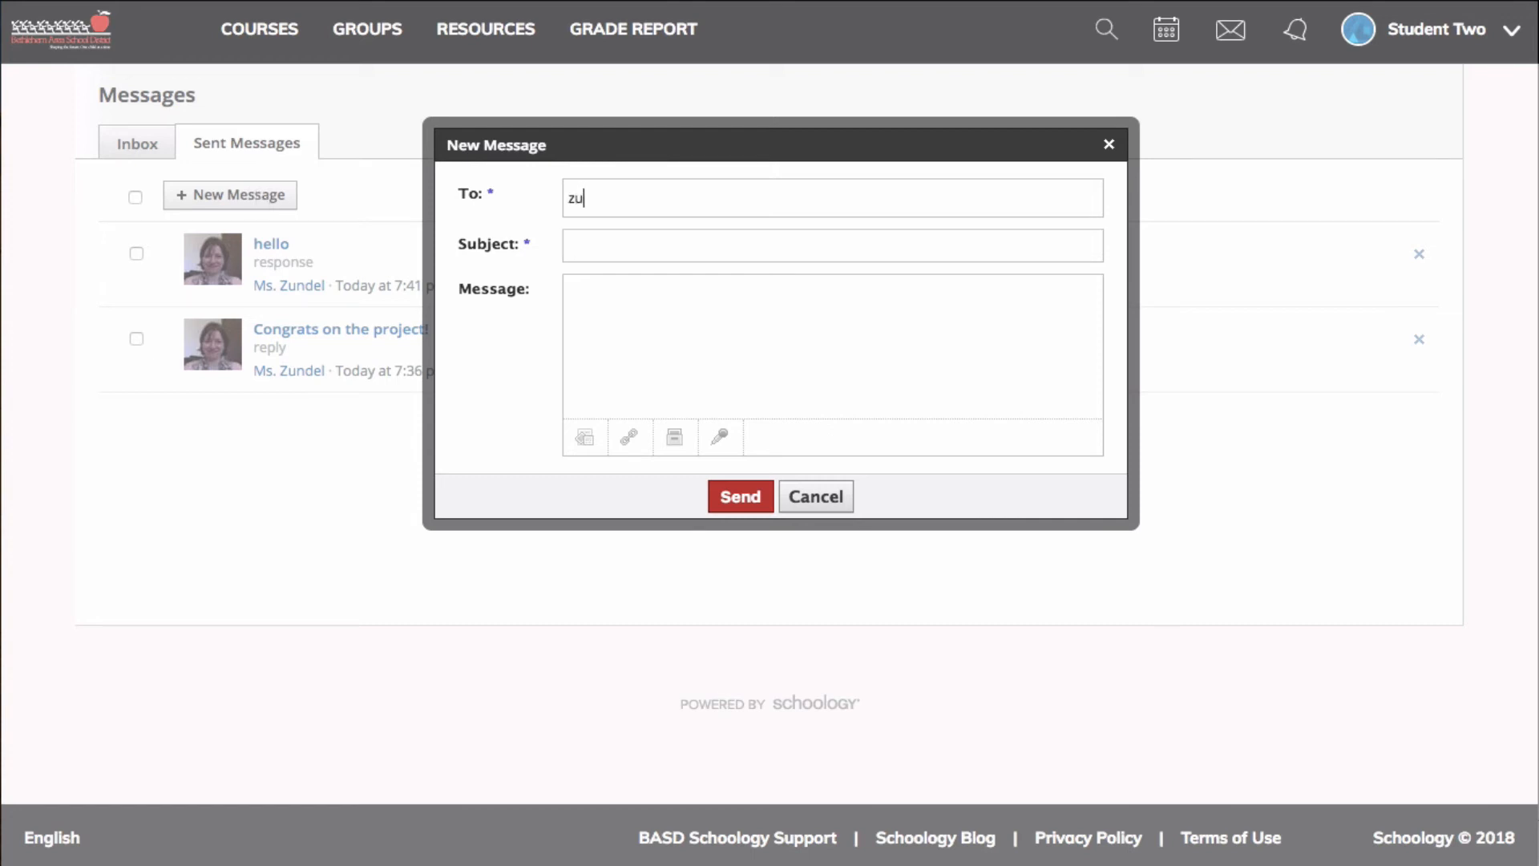
{"action": "type", "text": "ndel"}
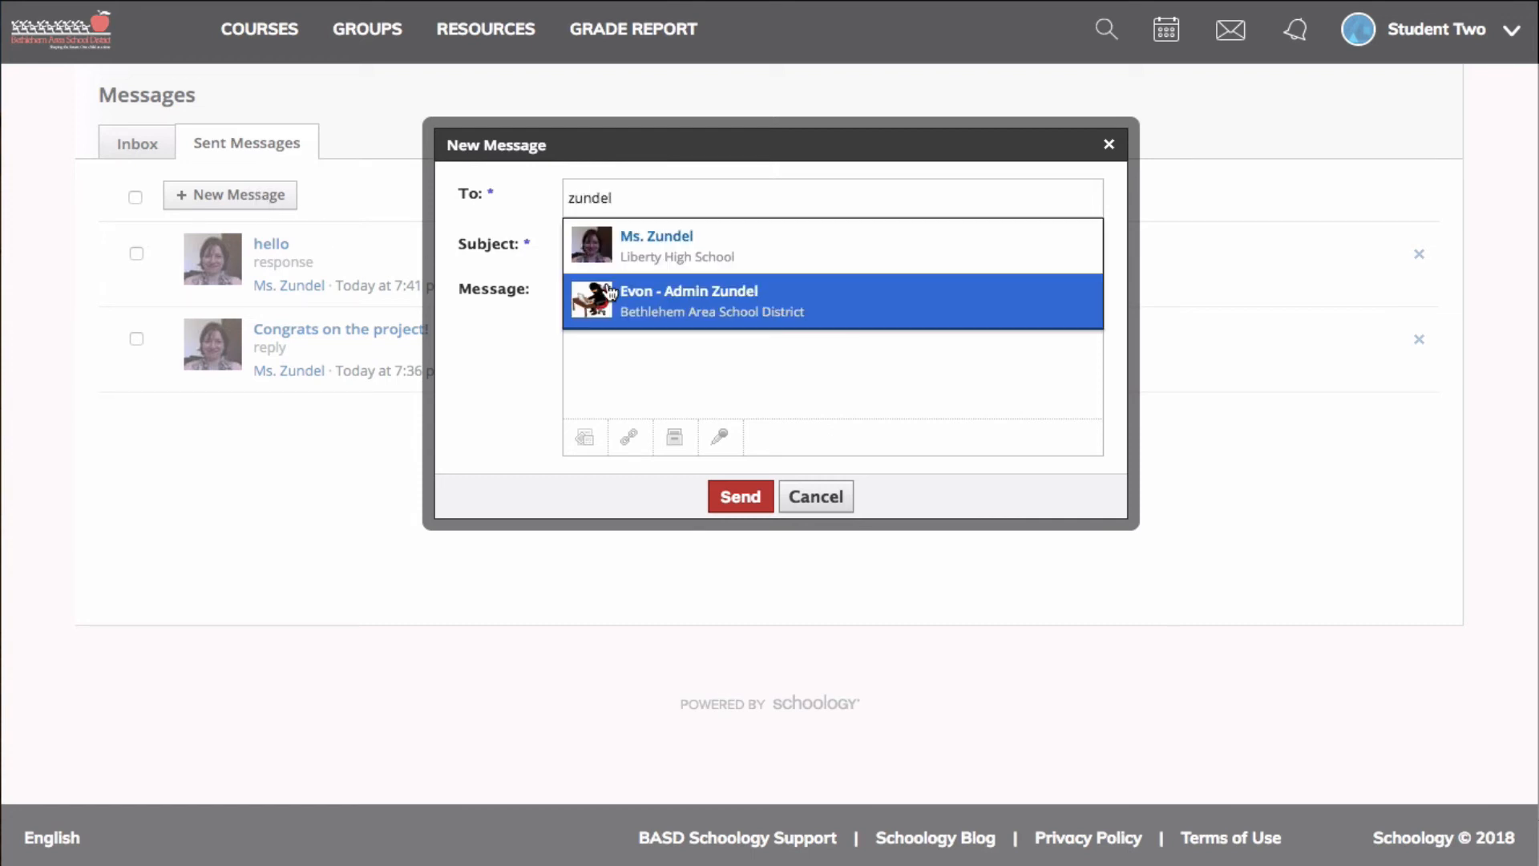
{"action": "mouse_move", "coordinate": [635, 295]}
{"action": "type", "text": "test"}
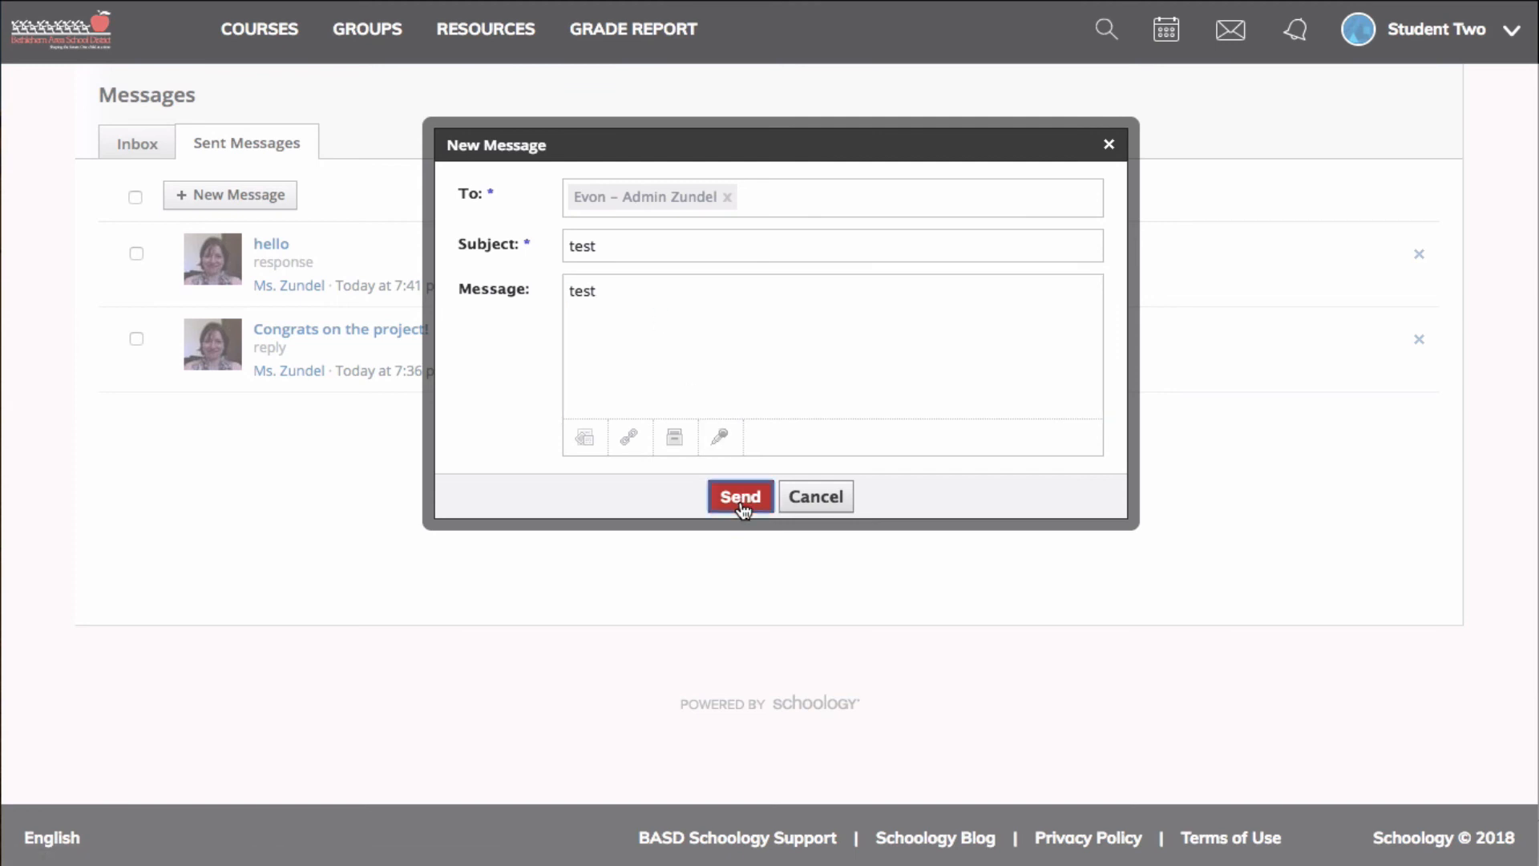
{"action": "left_click", "coordinate": [741, 495]}
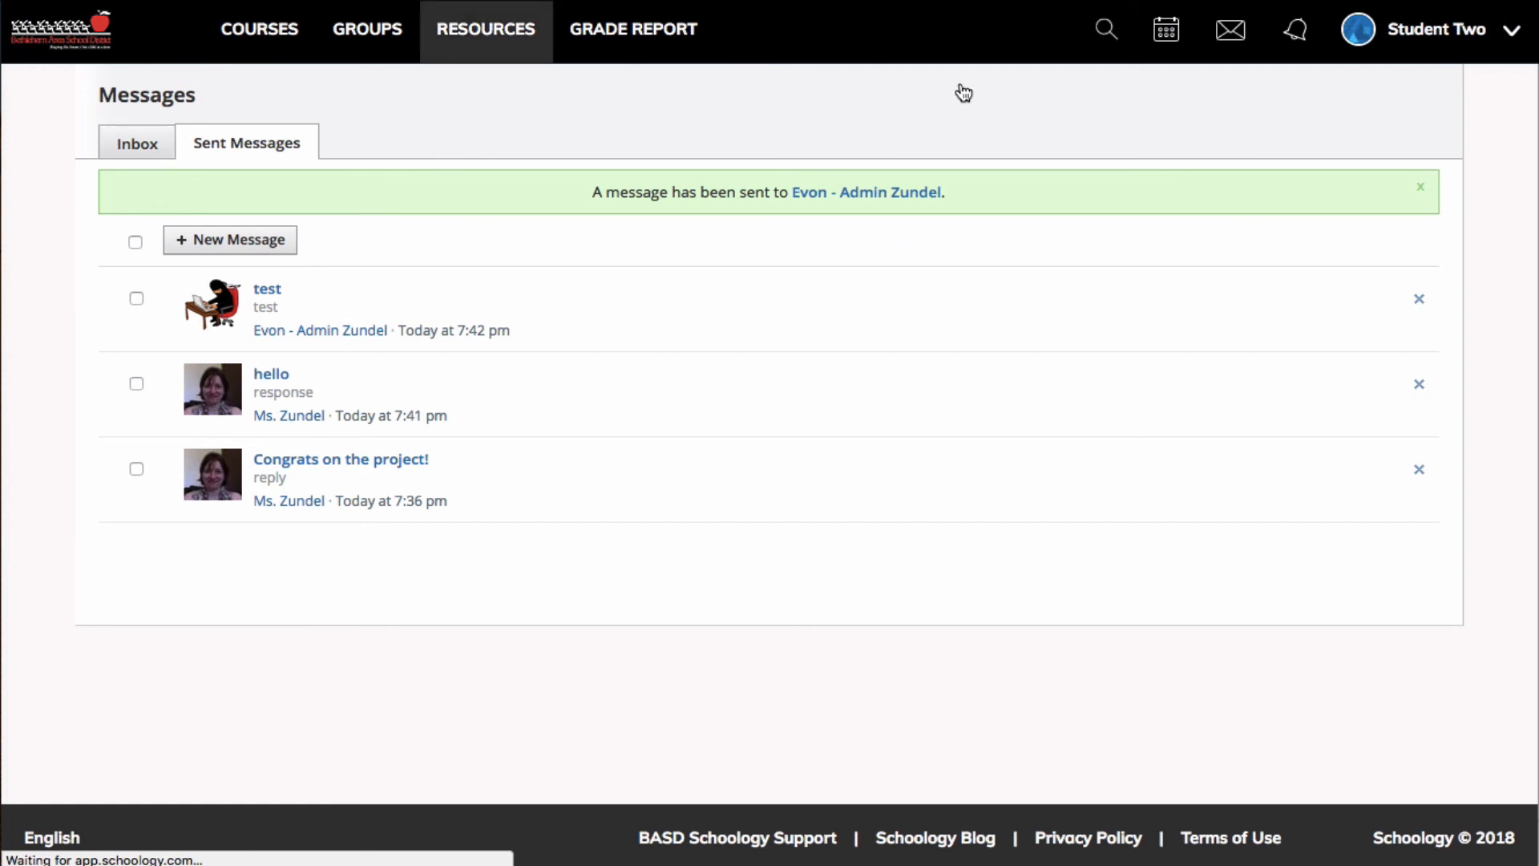
{"action": "left_click", "coordinate": [137, 143]}
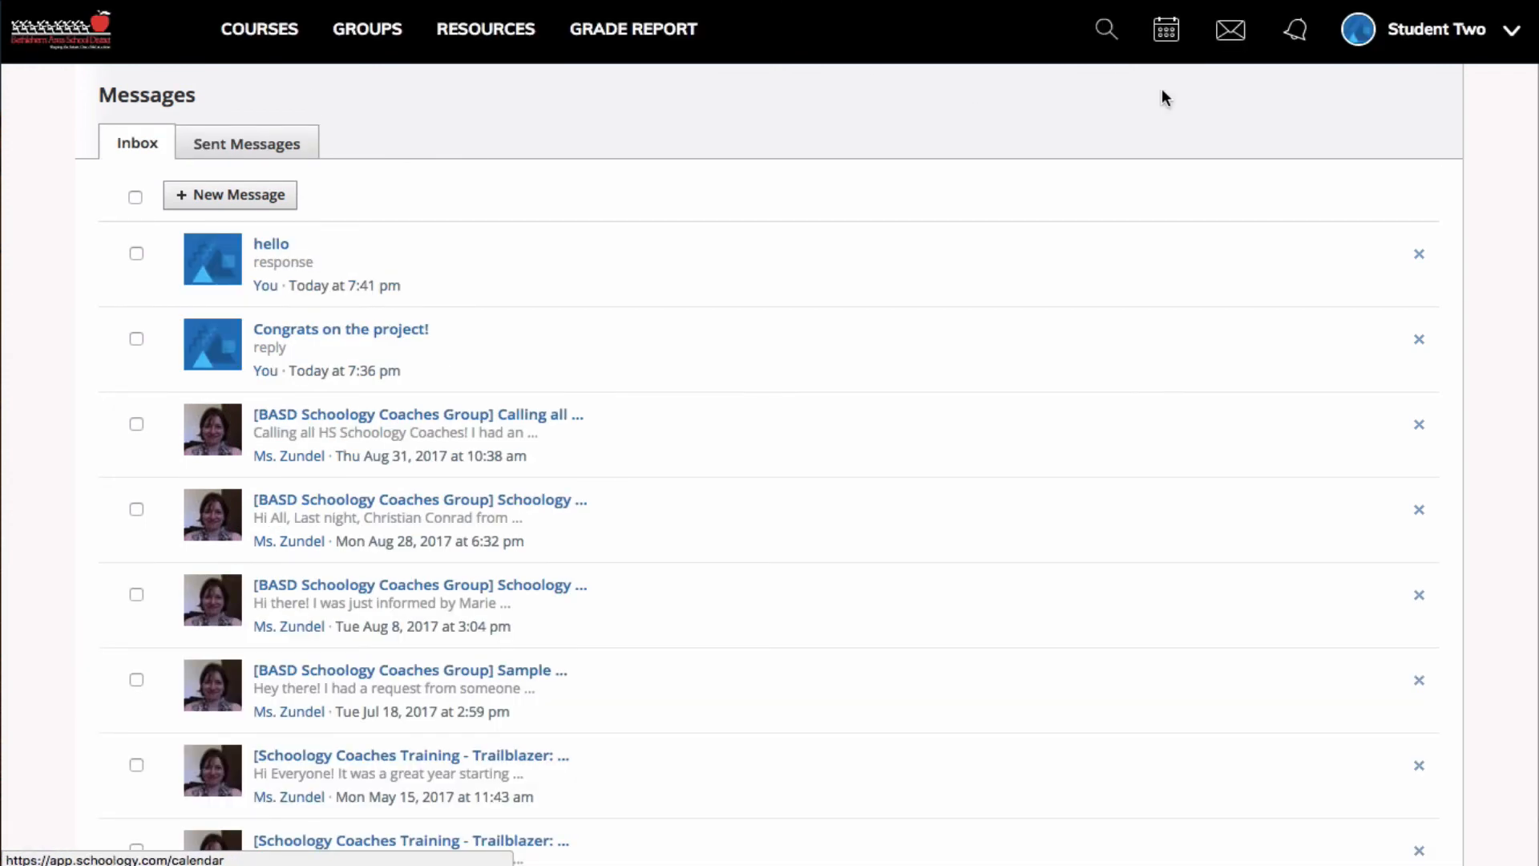